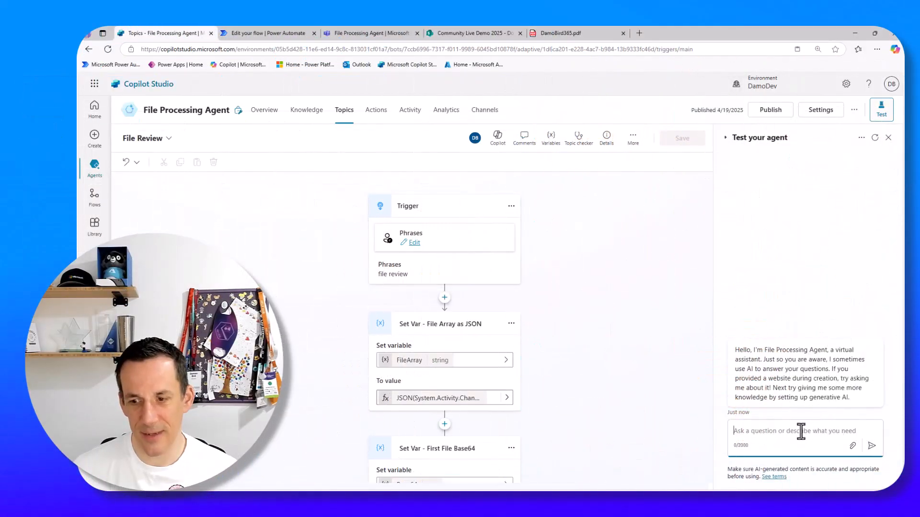
Compose a 'file review' test message with DamoBird365.pdf attached
{"action": "type", "text": "review file"}
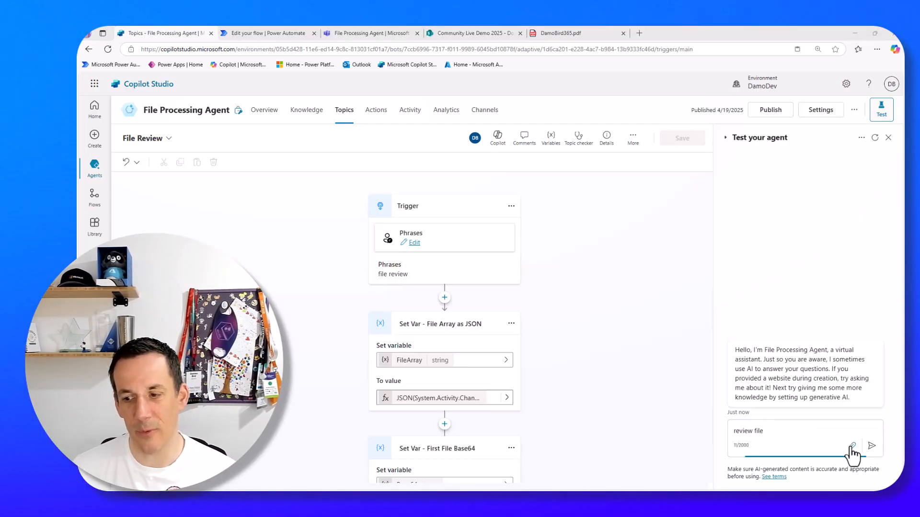
{"action": "left_click", "coordinate": [852, 445]}
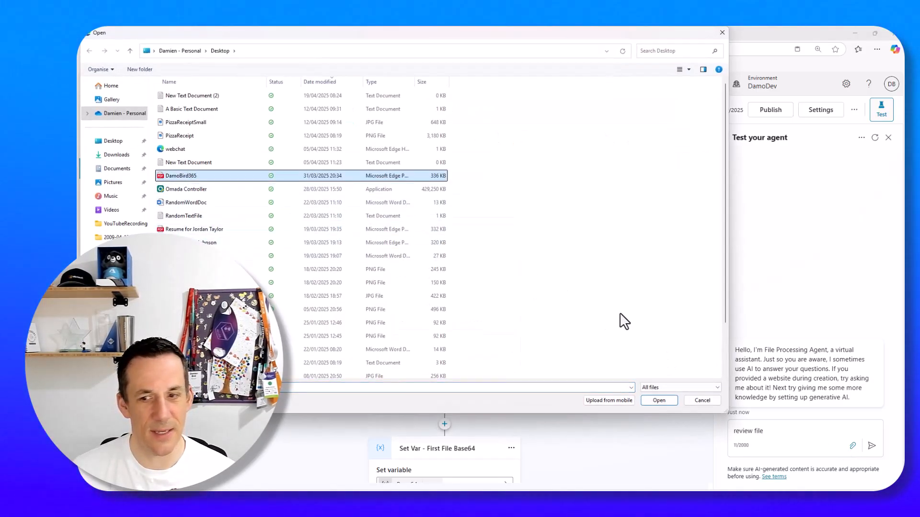
{"action": "left_click", "coordinate": [658, 400]}
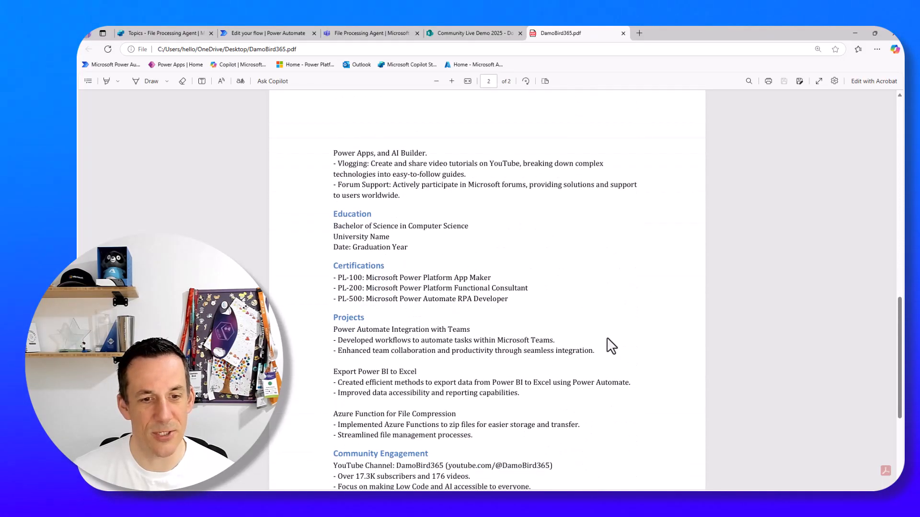
{"action": "scroll", "scroll_direction": "down", "scroll_amount": 3}
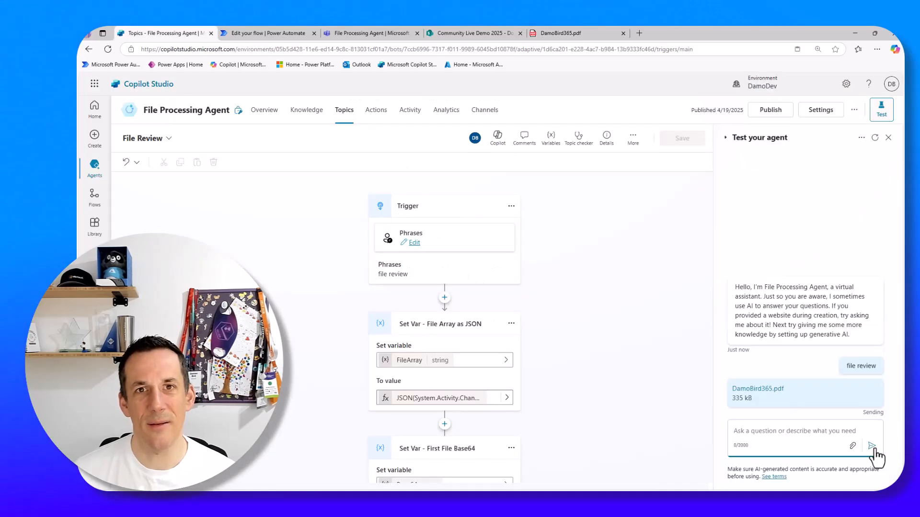
Send the message and review the agent's File Array base64 output and PDF qualifications summary
{"action": "left_click", "coordinate": [871, 446]}
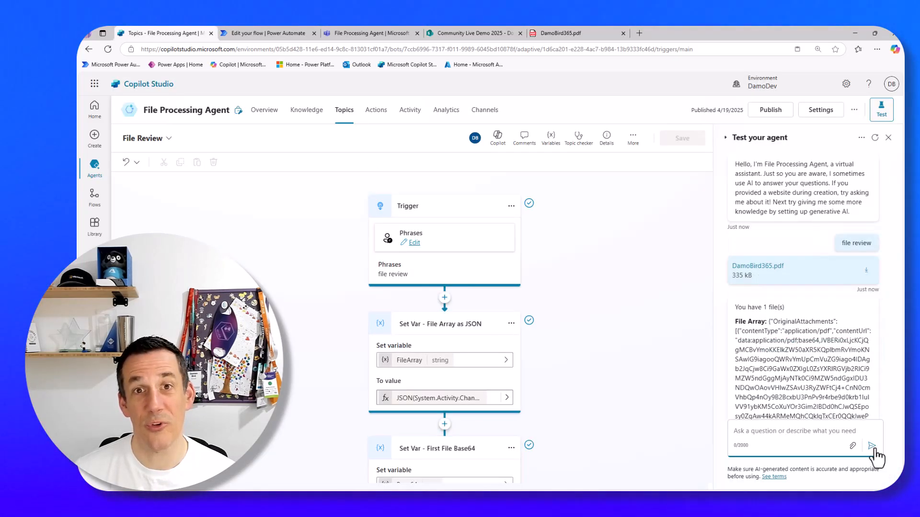
{"action": "scroll", "scroll_direction": "down", "scroll_amount": 3}
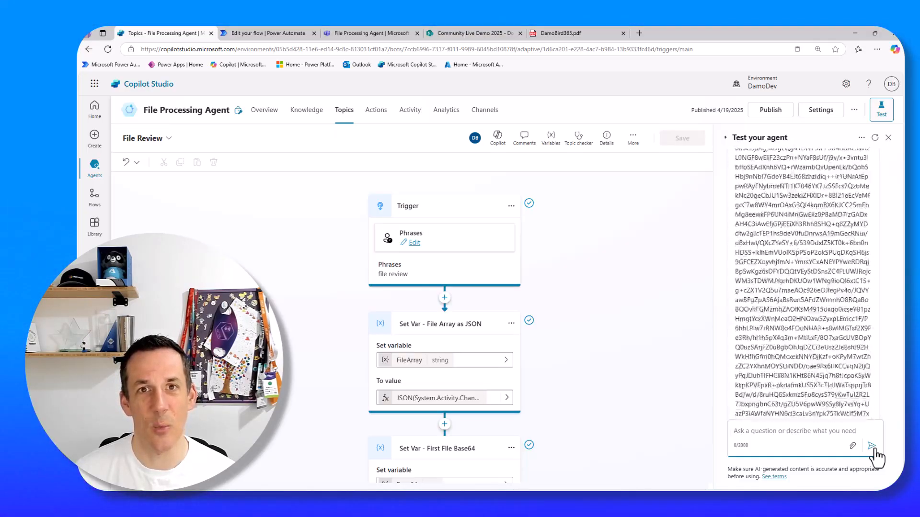
{"action": "left_click", "coordinate": [872, 445]}
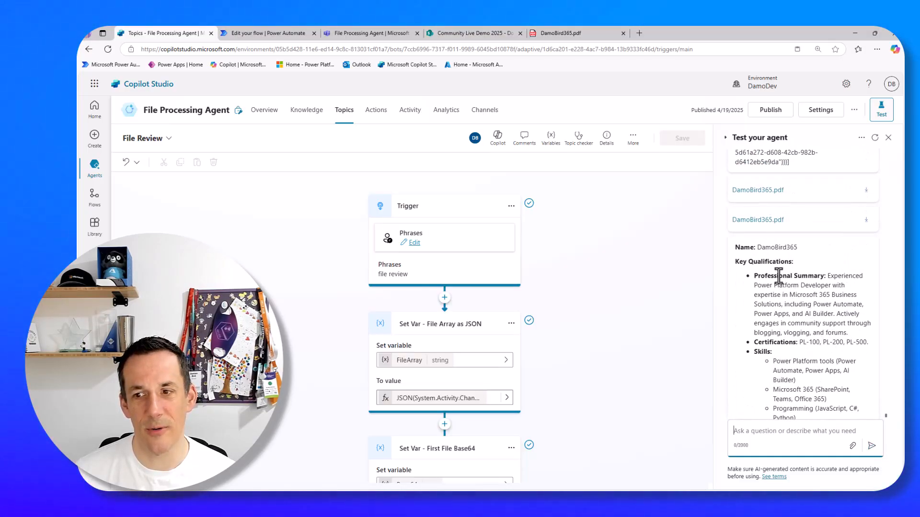
{"action": "scroll", "scroll_direction": "down", "scroll_amount": 3}
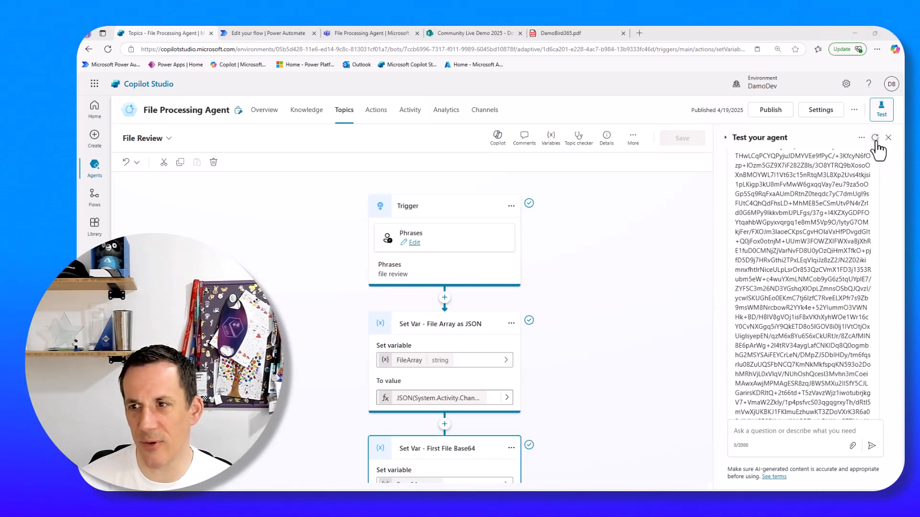
Restart the test chat and send 'file review' with A Basic Text Document.txt, viewing its base64 data
{"action": "left_click", "coordinate": [875, 137]}
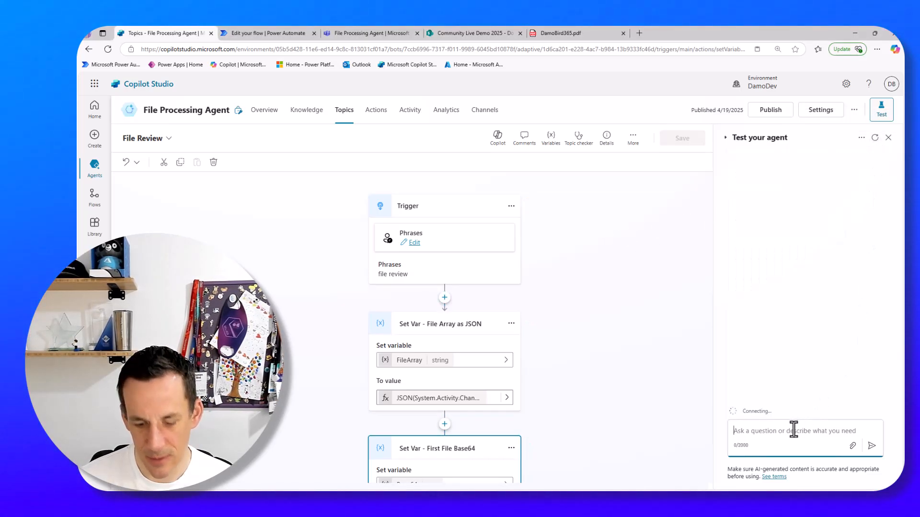
{"action": "type", "text": "file review"}
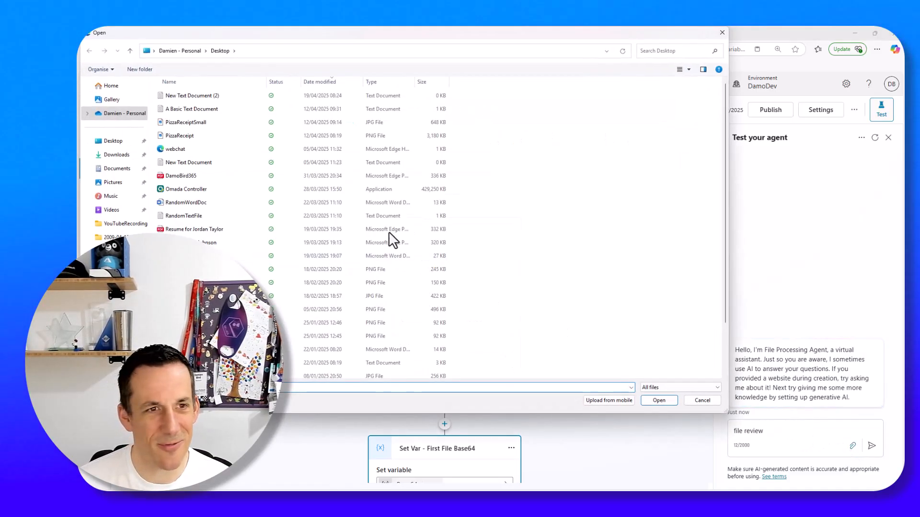
{"action": "left_click", "coordinate": [190, 108]}
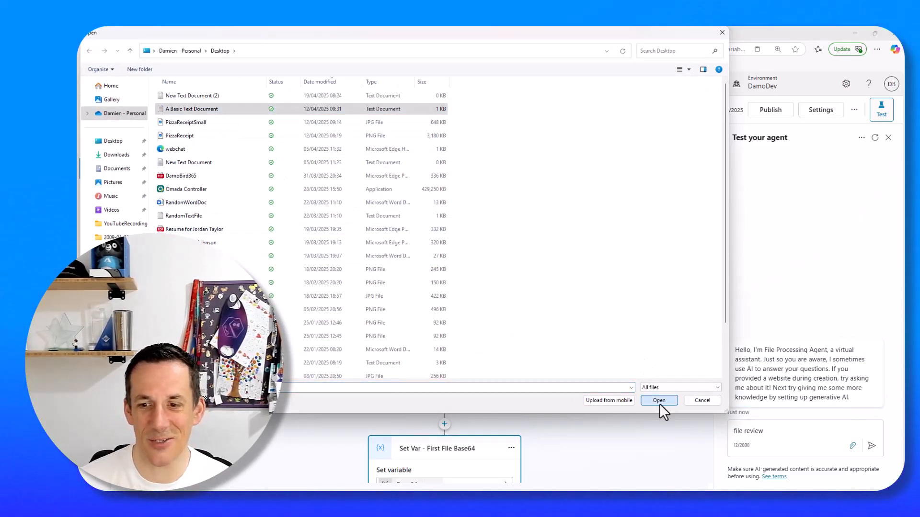
{"action": "left_click", "coordinate": [659, 401]}
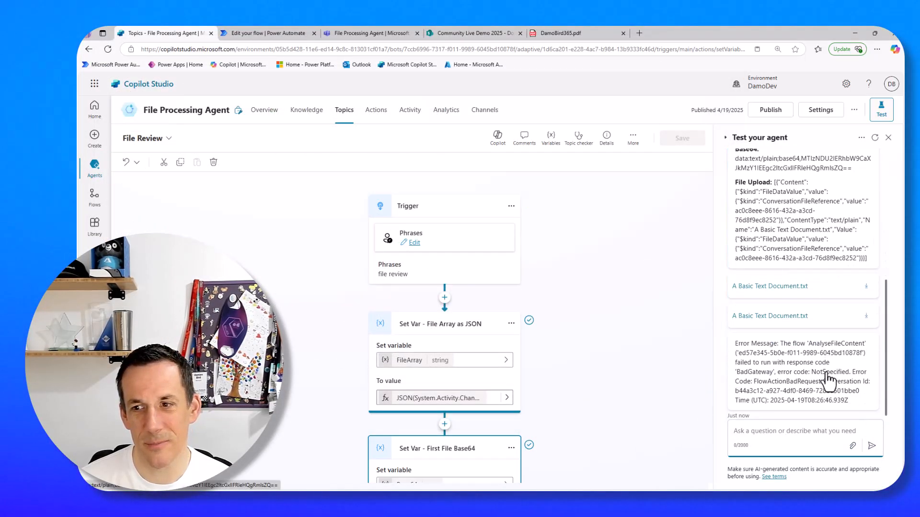
{"action": "scroll", "scroll_direction": "down", "scroll_amount": 3}
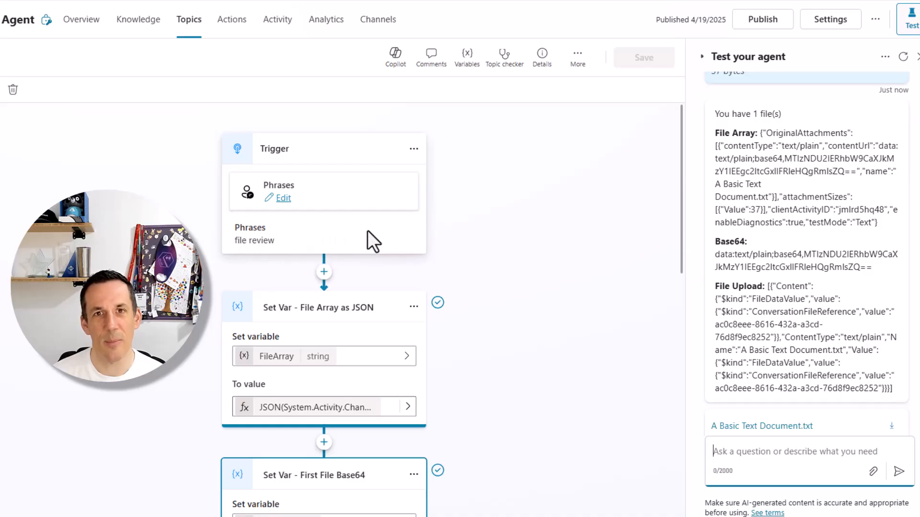
{"action": "mouse_move", "coordinate": [311, 246]}
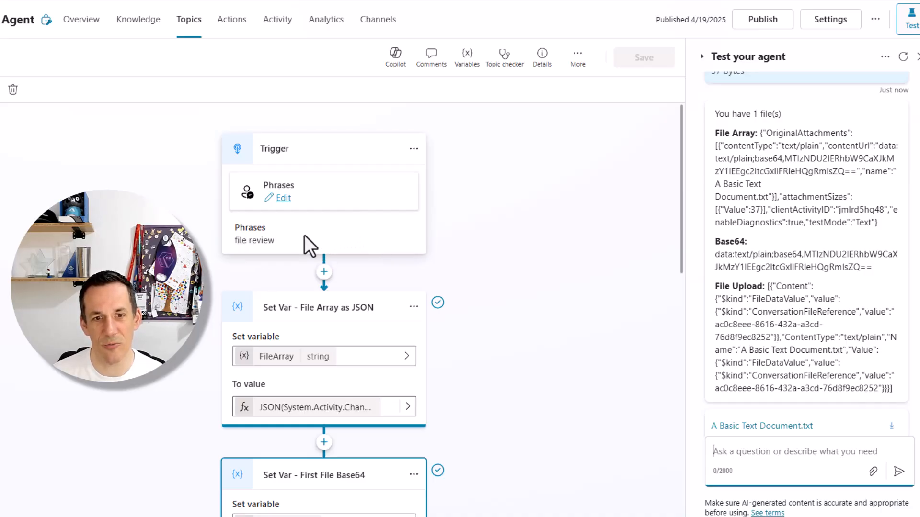
Reveal the Set Var - File Array as JSON node's JSON(System.Activity.ChannelData) formula
{"action": "scroll", "scroll_direction": "down", "scroll_amount": 3}
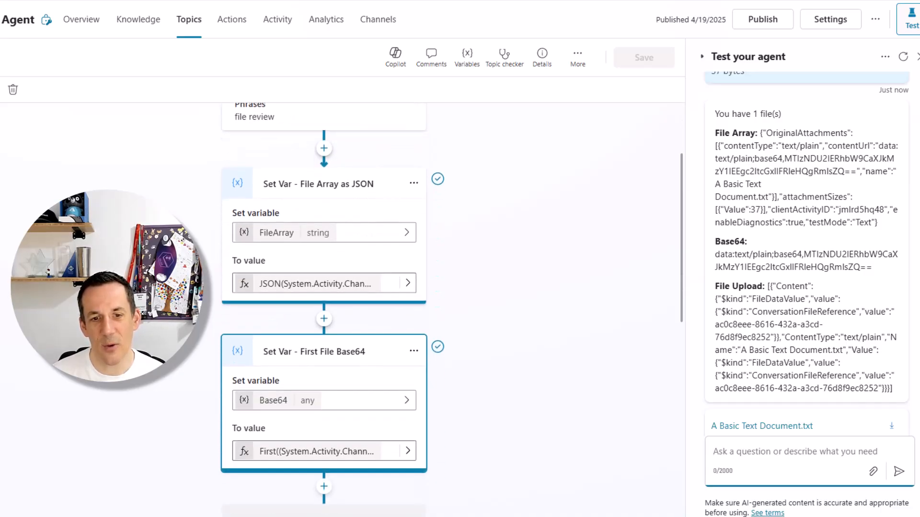
{"action": "scroll", "scroll_direction": "down", "scroll_amount": 3}
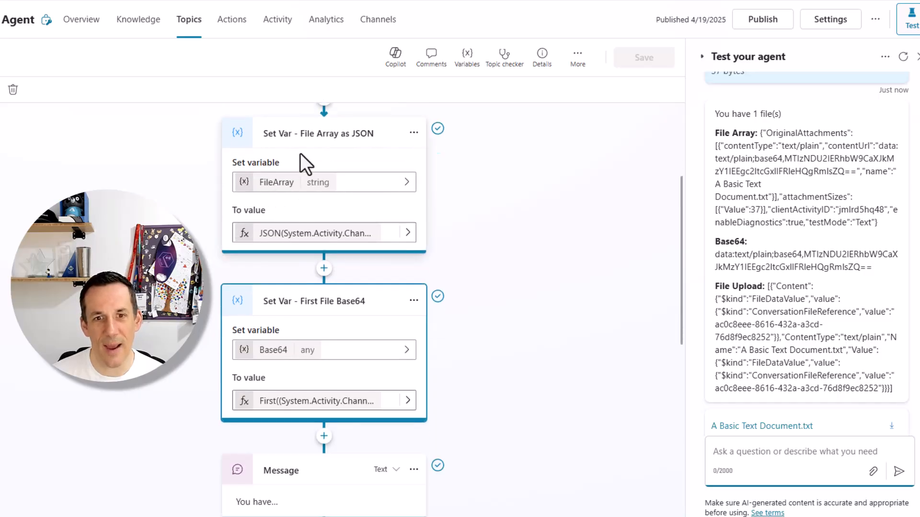
{"action": "left_click", "coordinate": [318, 132]}
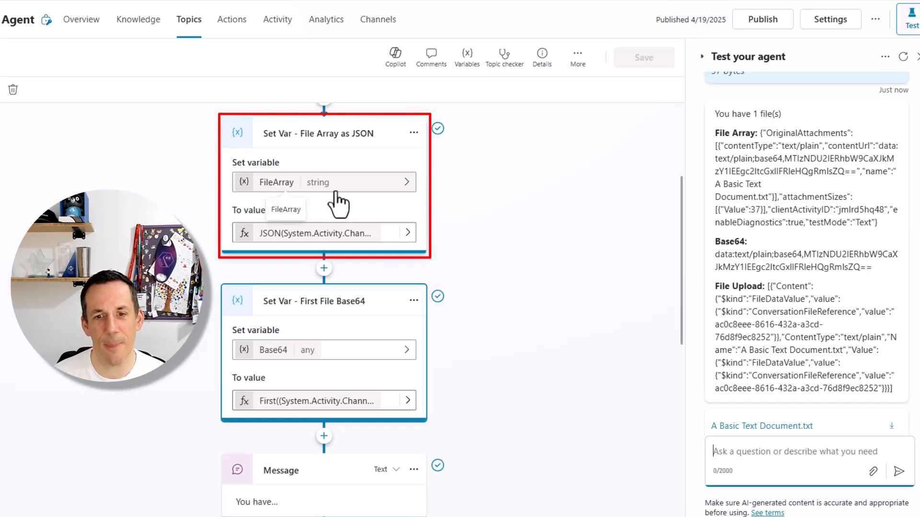
{"action": "left_click", "coordinate": [323, 232]}
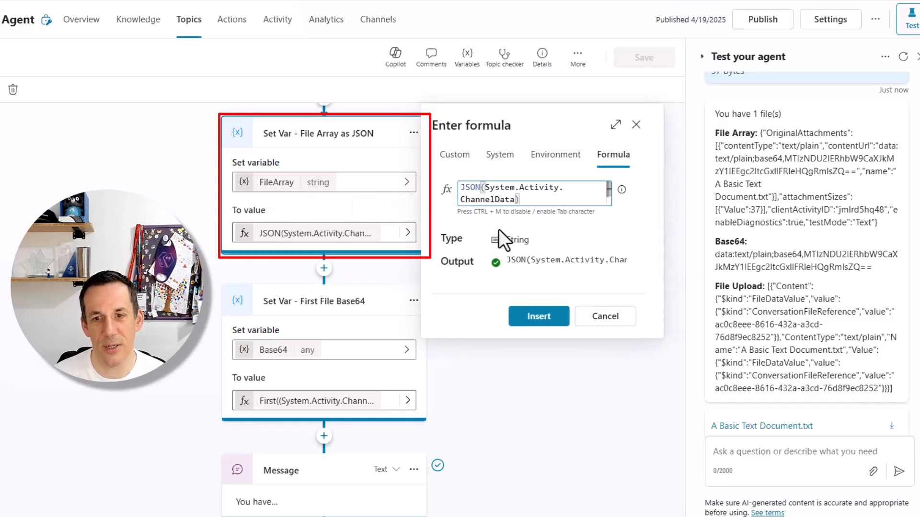